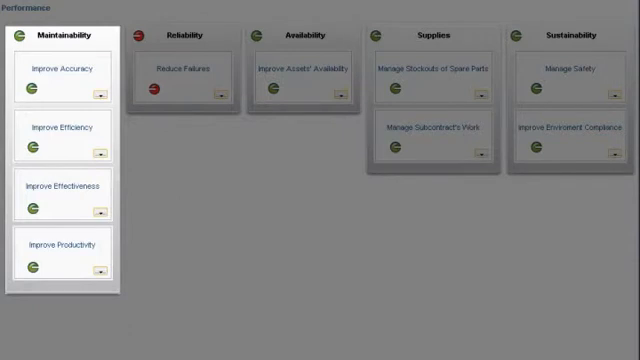
- Create a new ad hoc report of Key Figures by Calendar Year/Month and production works location
left_click(188, 36)
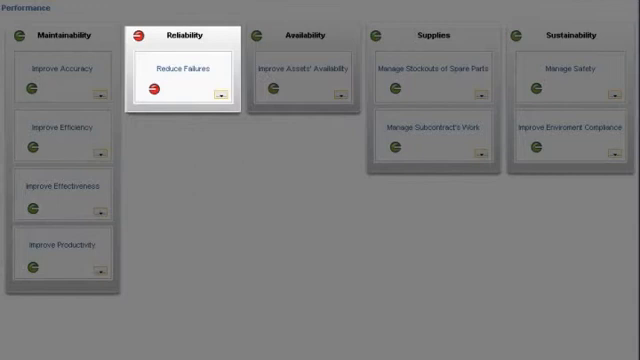
left_click(296, 34)
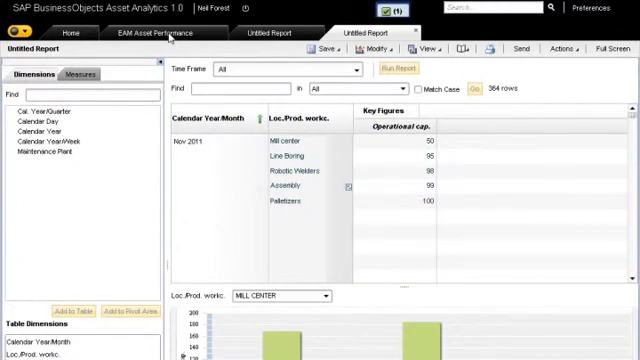
- Return to the EAM Asset Performance scorecard and show the Reduce Failures objective's KPIs
left_click(160, 36)
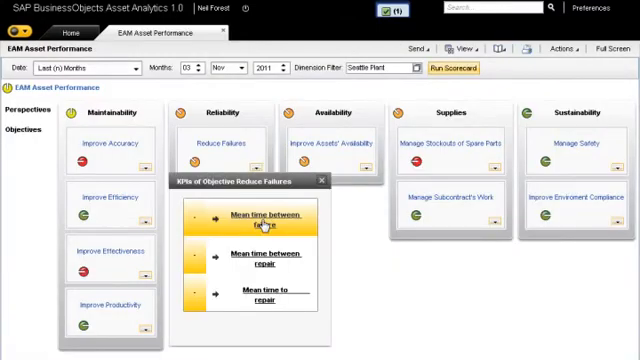
- View the Mean Time Between Failure KPI dashboard, then return to the EAM Asset Performance scorecard
left_click(264, 220)
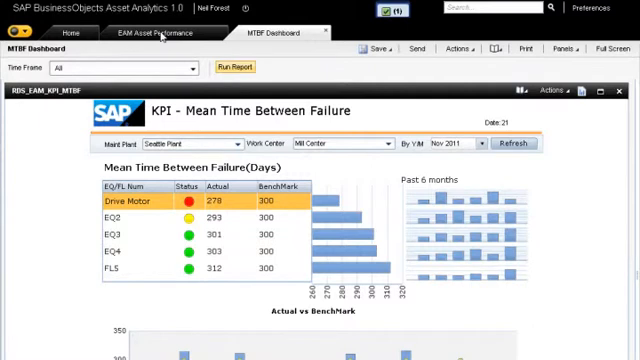
left_click(160, 32)
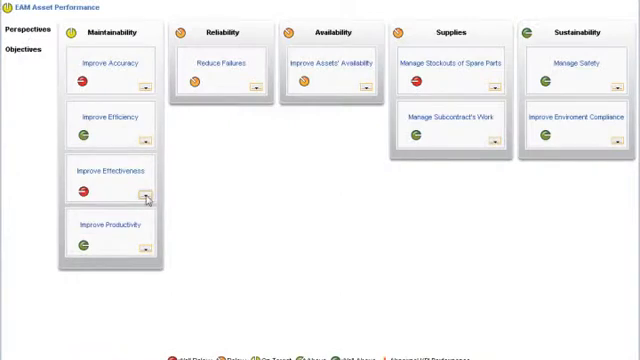
- Show the Schedule adherence KPI details with its impacts diagram from the Improve Effectiveness objective
left_click(144, 192)
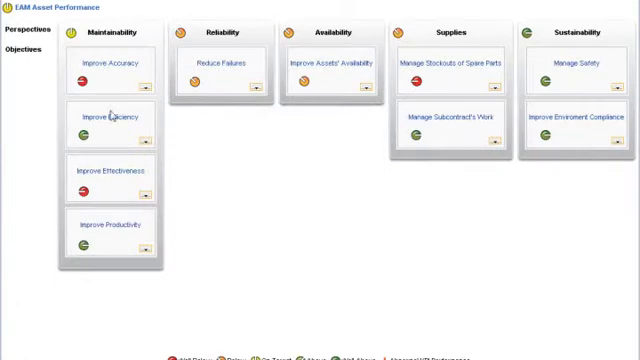
mouse_move(144, 192)
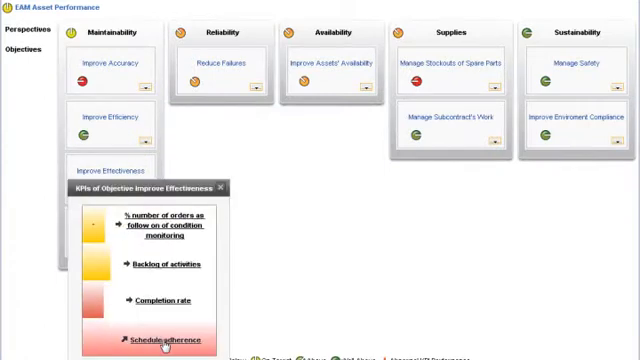
left_click(160, 340)
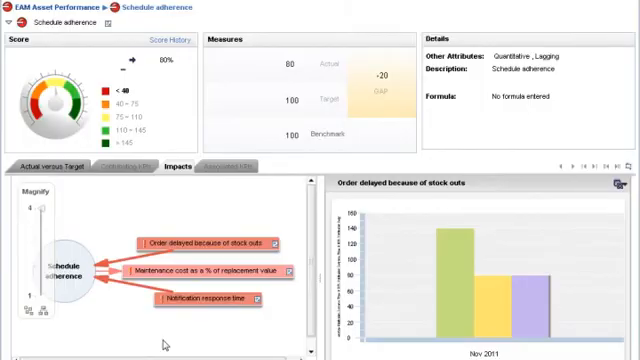